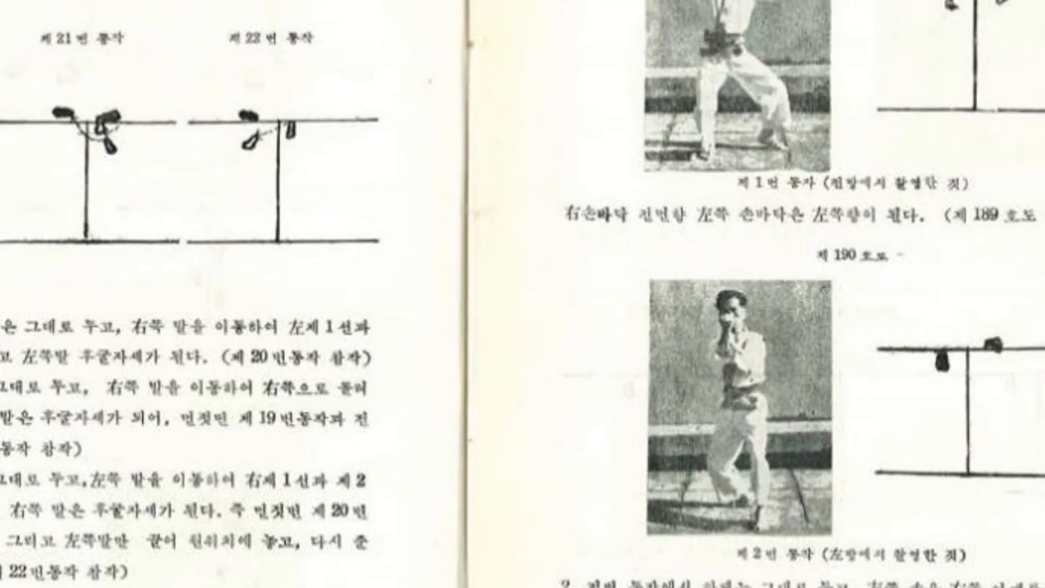
{"action": "scroll", "scroll_direction": "down", "scroll_amount": 3}
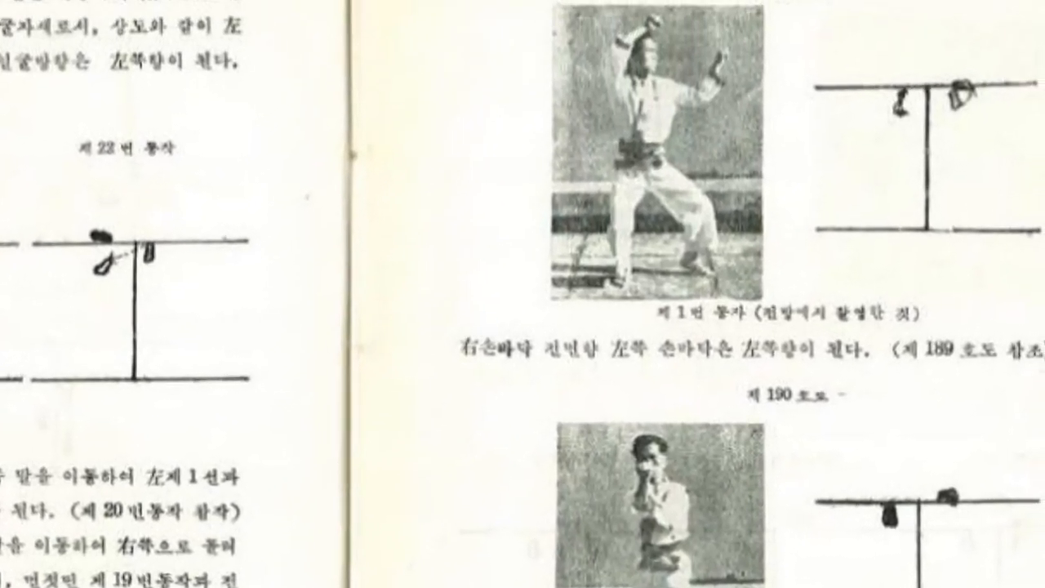